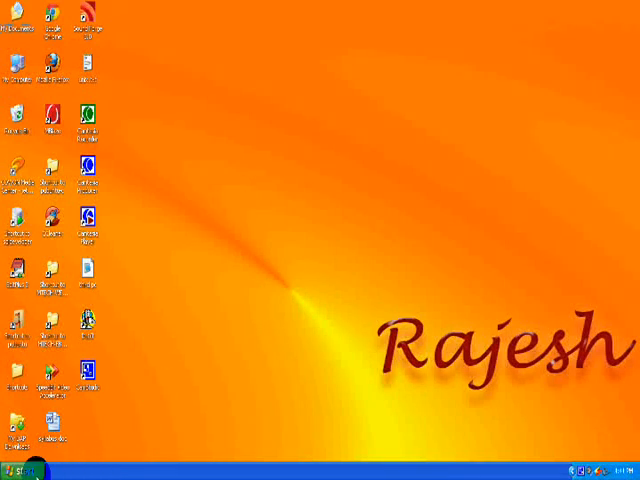
# - Launch a command prompt via Run (cmd), list the Pro*C precompiler options, then close it
pyautogui.click(24, 470)
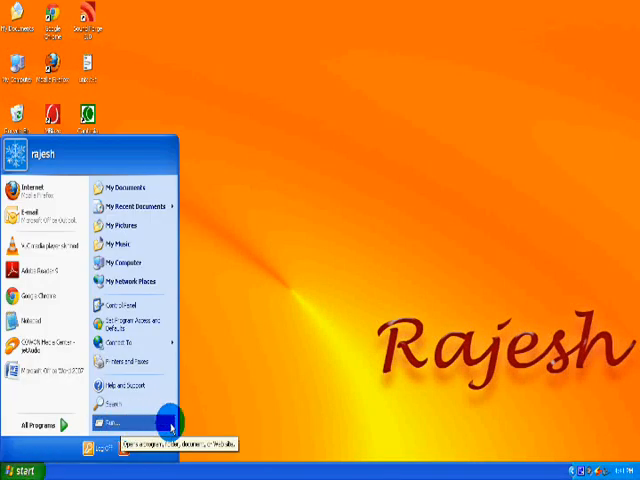
pyautogui.click(120, 424)
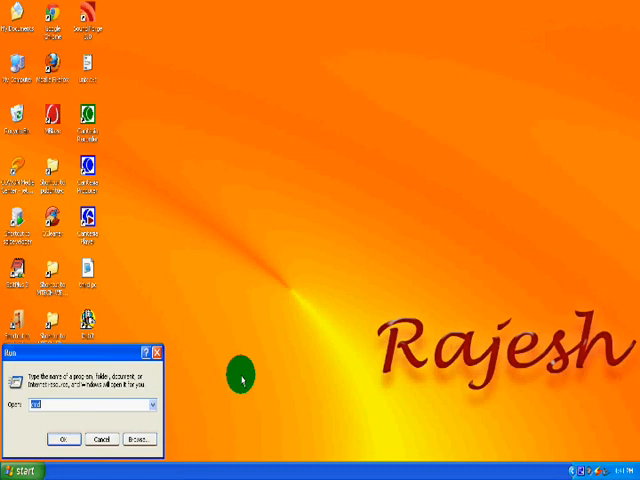
pyautogui.write('cmd')
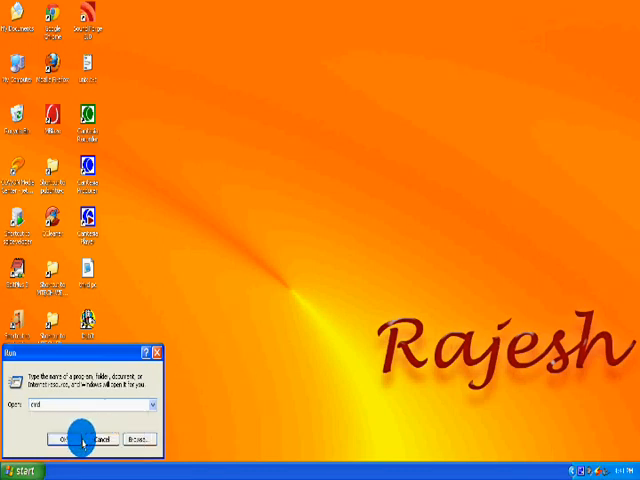
pyautogui.click(72, 438)
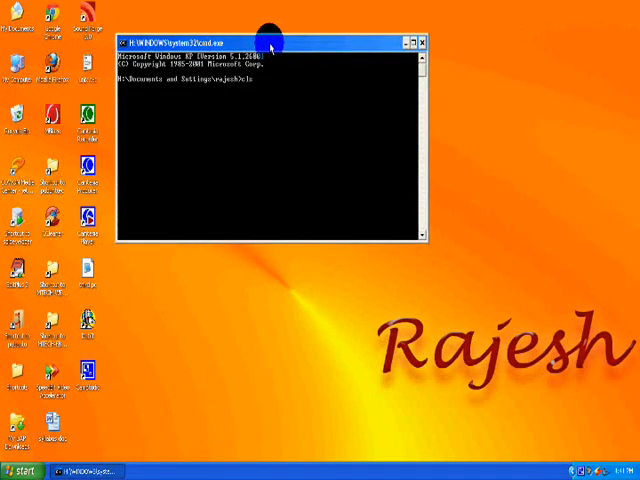
pyautogui.press('Return')
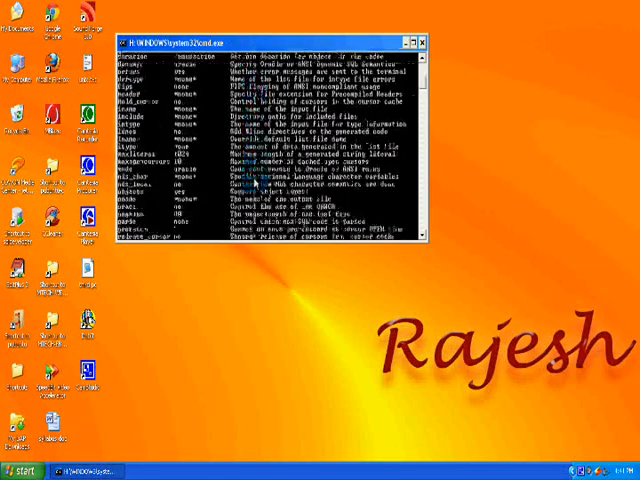
pyautogui.scroll(-3)
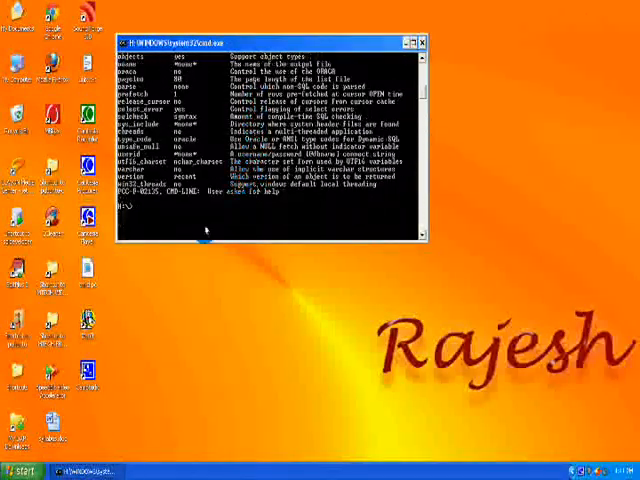
pyautogui.click(424, 40)
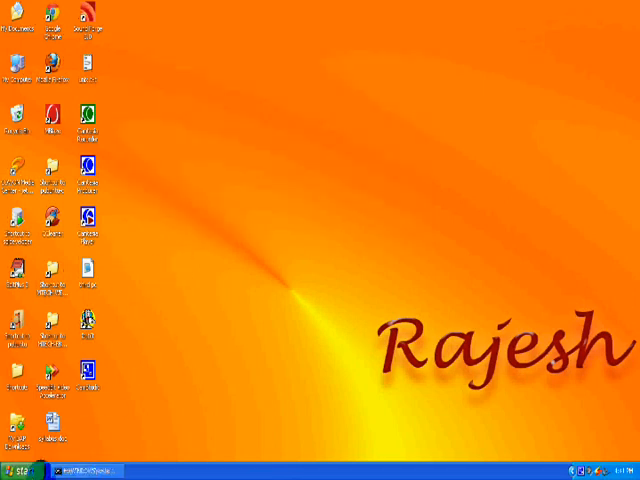
# - Launch Visual Studio 2010 through the Run box so its Start Page shows
pyautogui.click(20, 470)
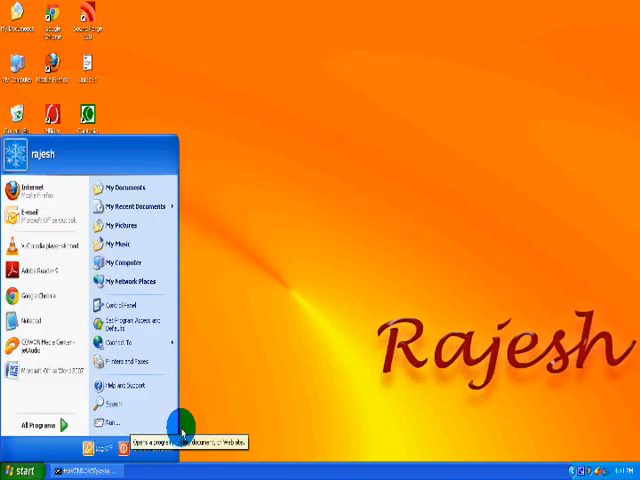
pyautogui.click(112, 416)
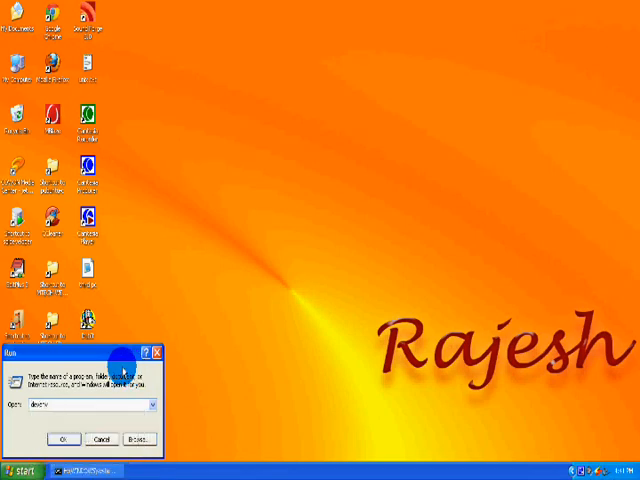
pyautogui.click(64, 440)
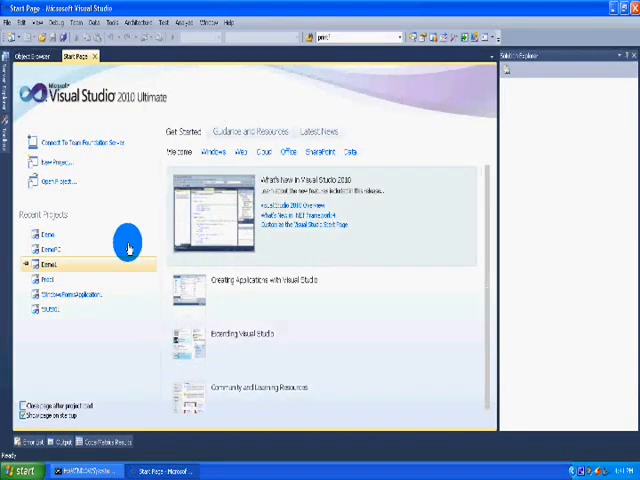
# - Create a new Visual C++ Empty Project named DemoPROC
pyautogui.click(10, 22)
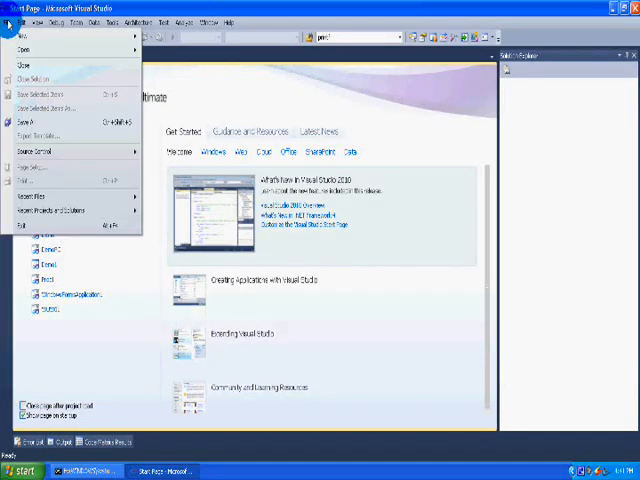
pyautogui.click(22, 36)
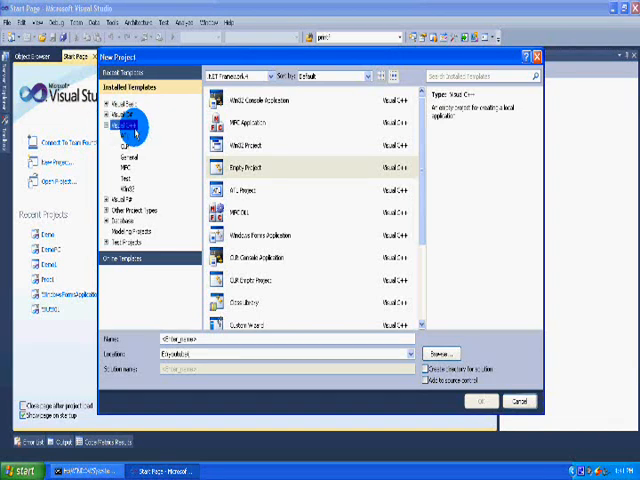
pyautogui.click(128, 156)
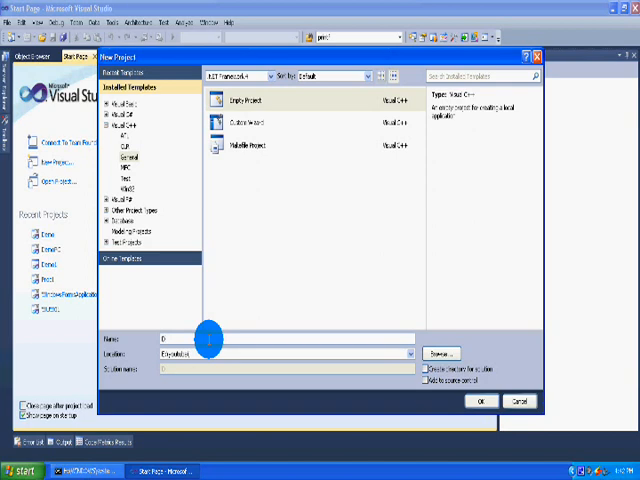
pyautogui.write('DemoPRO2')
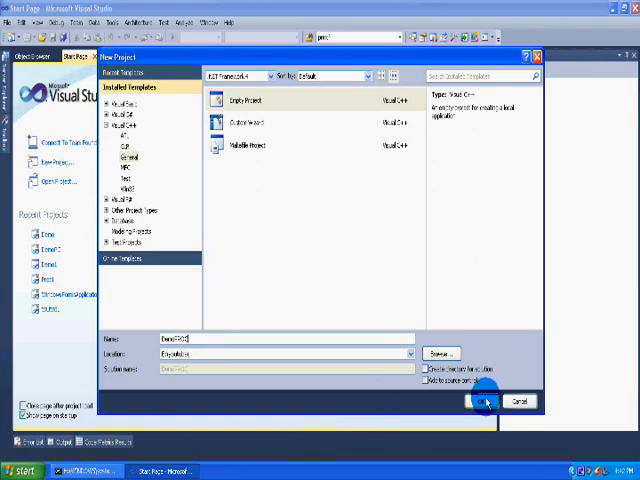
pyautogui.click(484, 400)
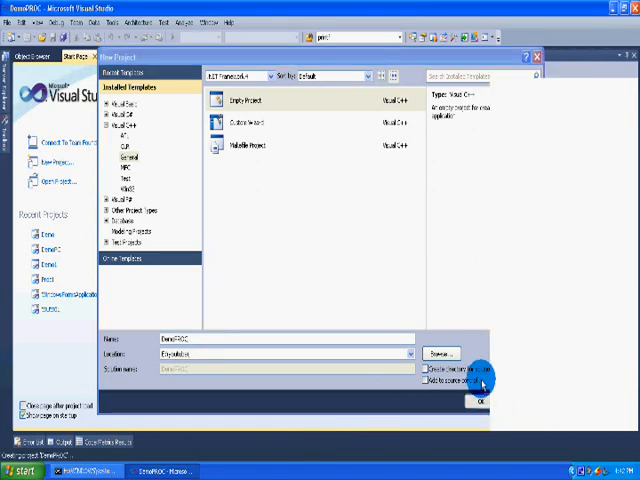
# - Browse drives and folders in Add Existing Item to pick a file for DemoPROC
pyautogui.click(480, 400)
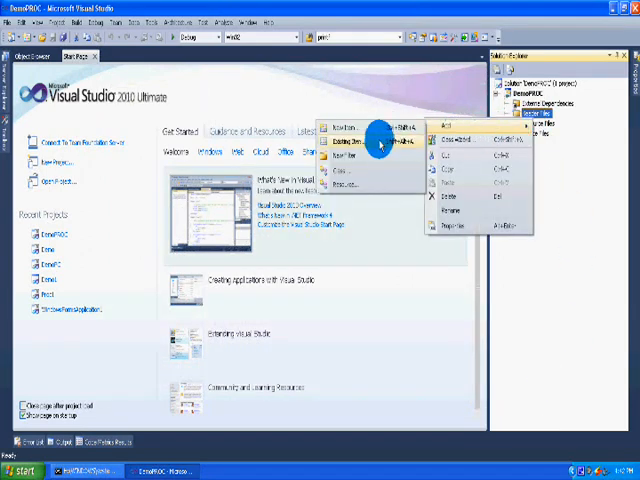
pyautogui.click(344, 140)
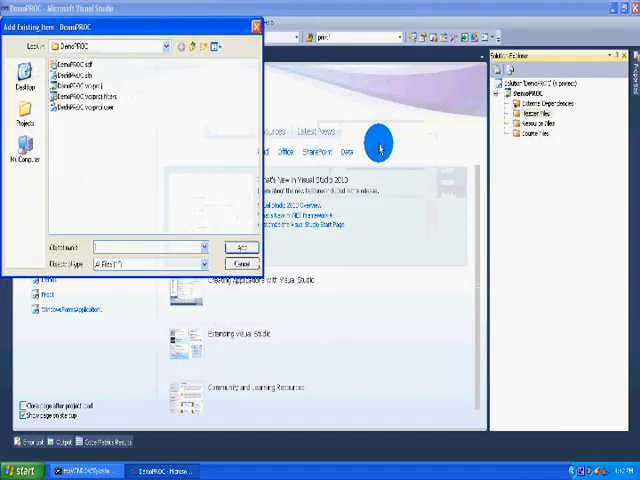
pyautogui.moveTo(130, 24); pyautogui.dragTo(244, 60)
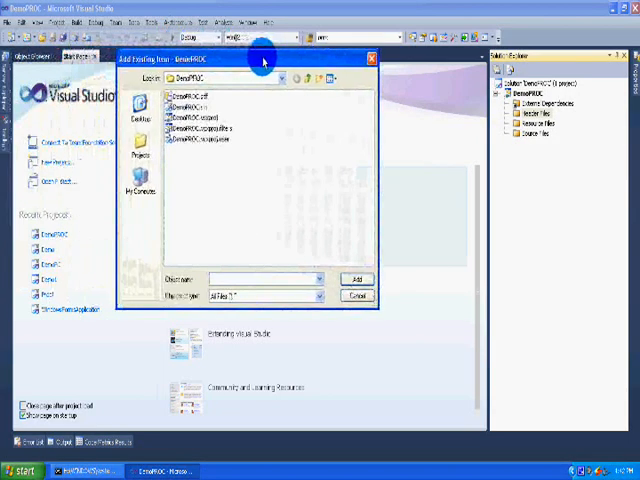
pyautogui.click(284, 78)
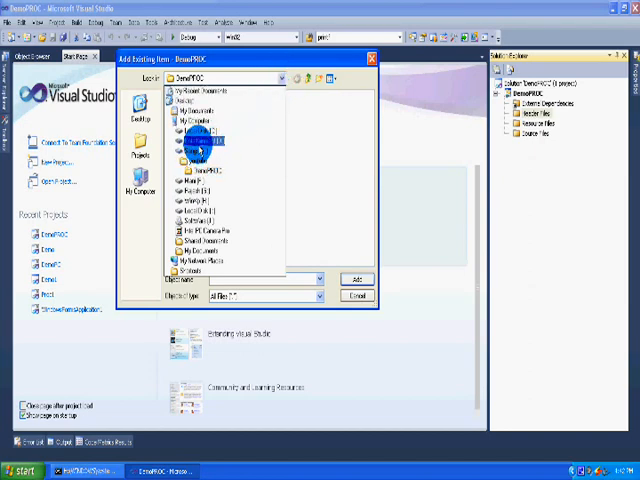
pyautogui.click(200, 146)
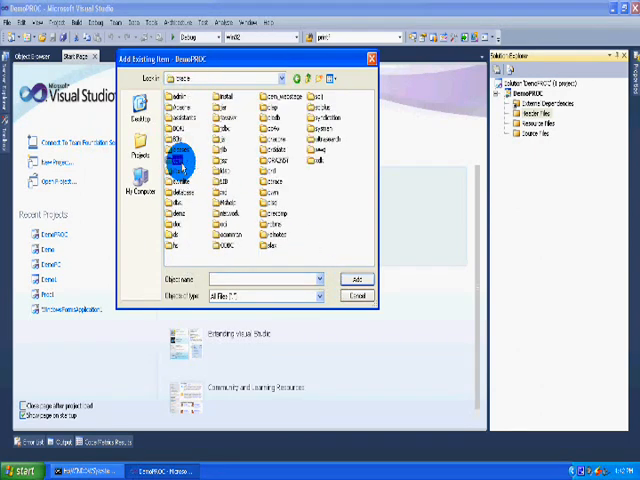
pyautogui.click(282, 212)
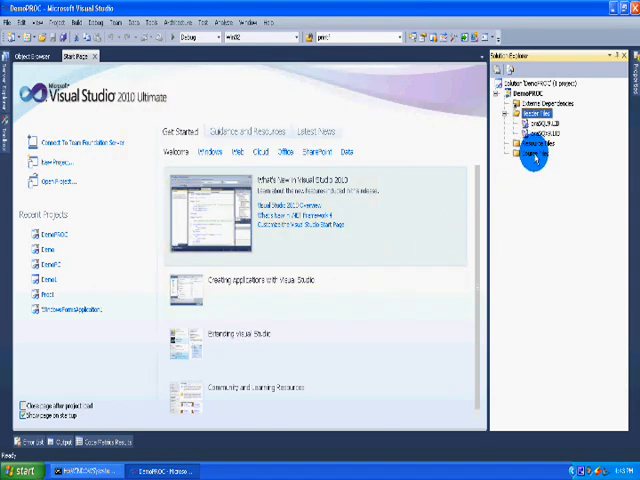
# - Add a new C++ (.cpp) source file to the DemoPROC project
pyautogui.rightClick(536, 156)
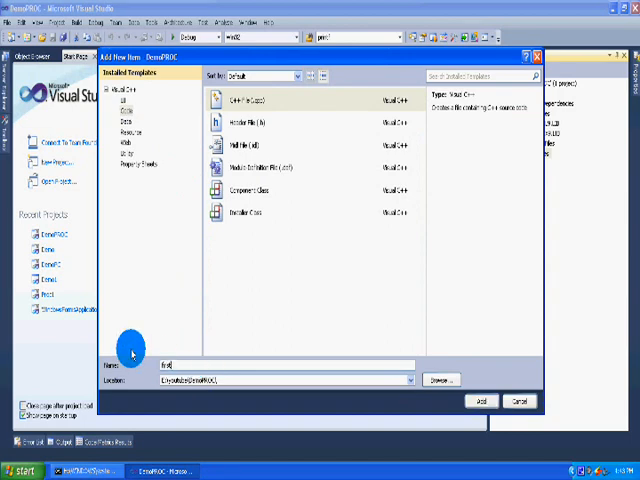
pyautogui.write('.cpp')
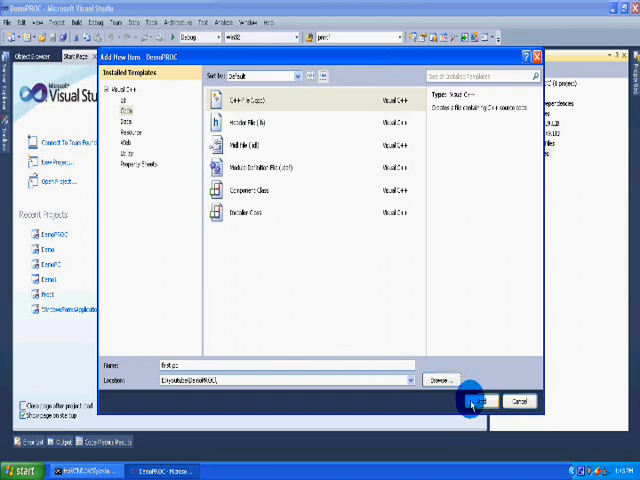
pyautogui.click(476, 400)
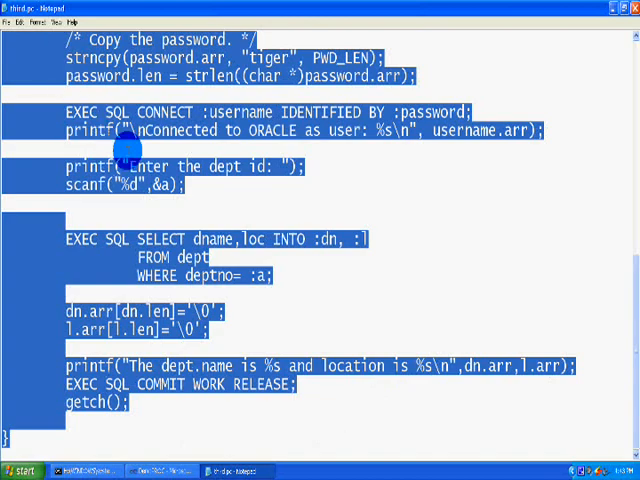
# - Review the Pro*C program querying the dept table, now pasted into the source file
pyautogui.scroll(3)
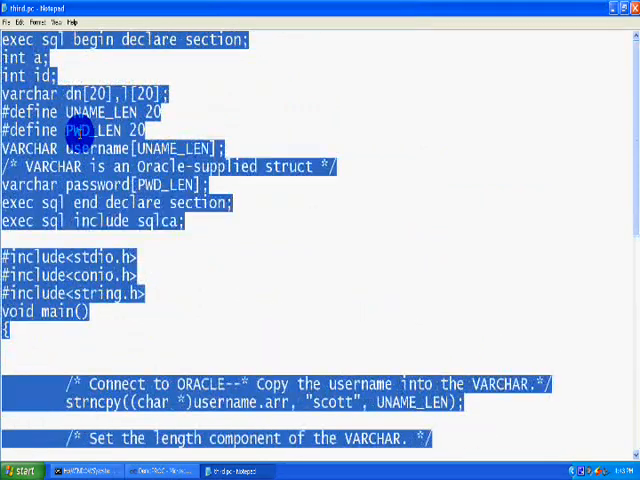
pyautogui.scroll(-3)
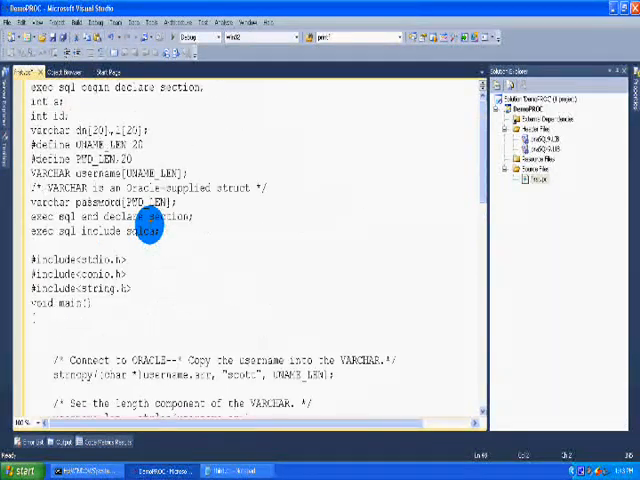
# - Add another new source file under Source Files in DemoPROC
pyautogui.scroll(-3)
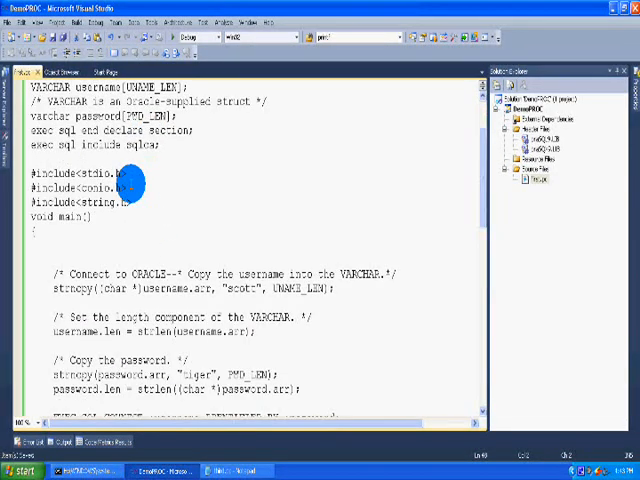
pyautogui.moveTo(524, 156)
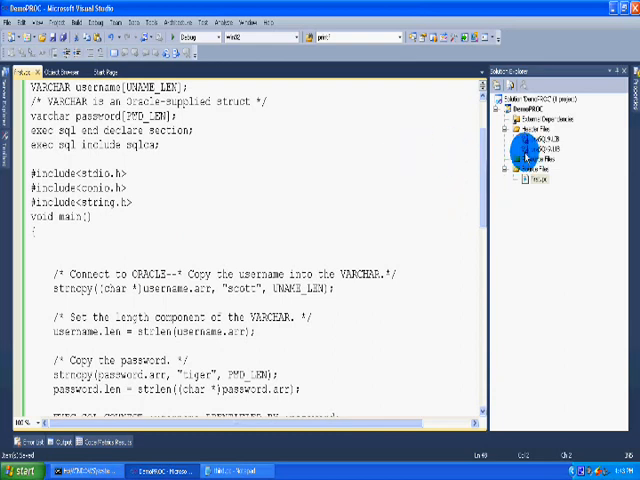
pyautogui.rightClick(536, 148)
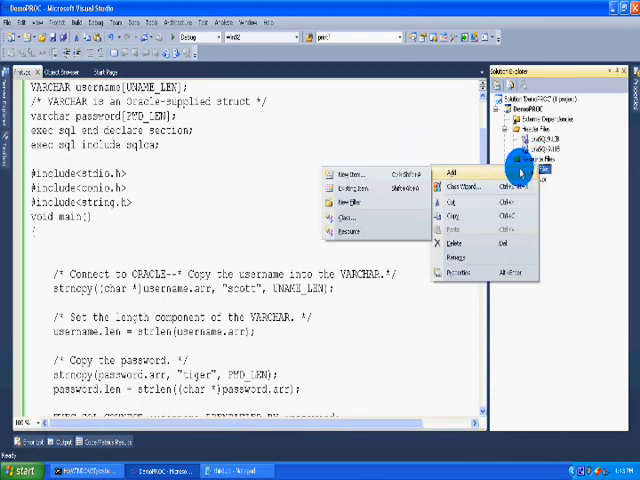
pyautogui.click(348, 186)
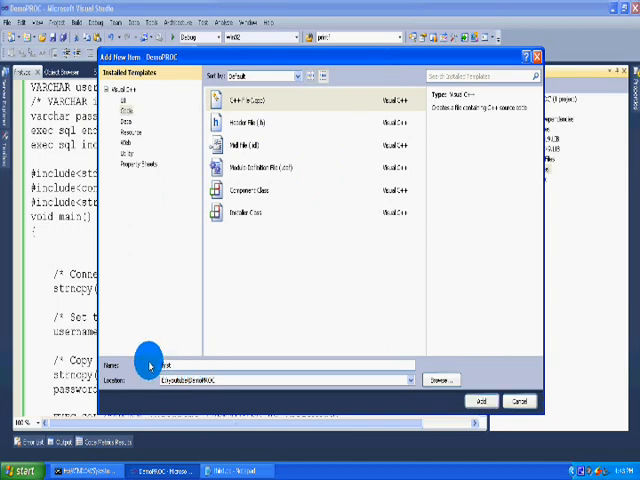
pyautogui.write('d')
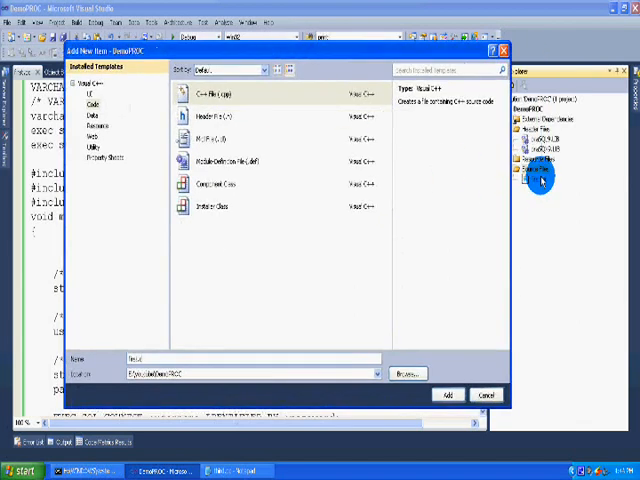
pyautogui.moveTo(470, 220)
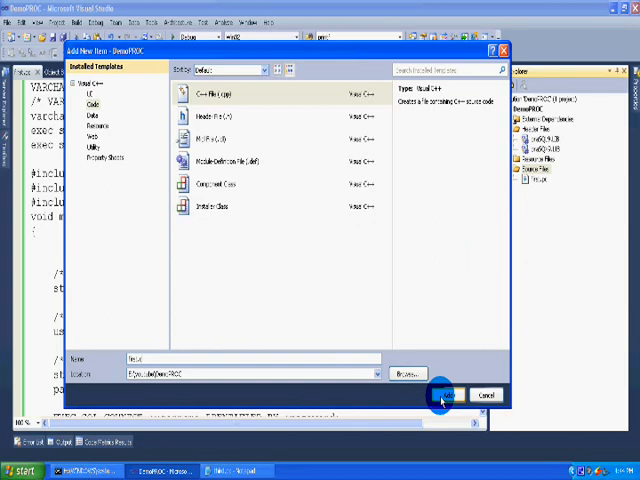
pyautogui.click(444, 396)
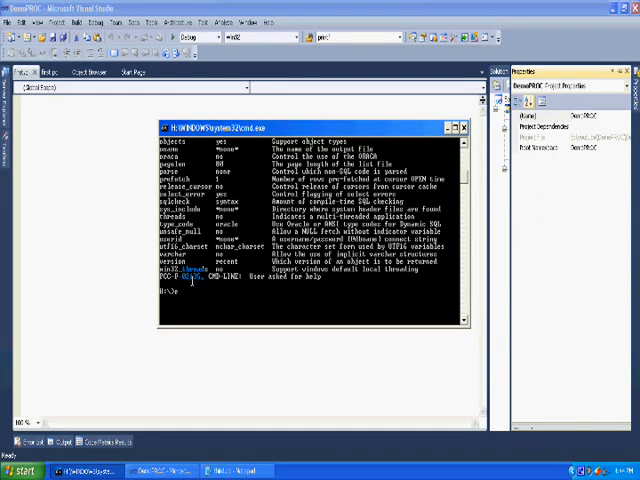
# - Change into the project folder and run the proc precompiler on the .pc program
pyautogui.write('rd')
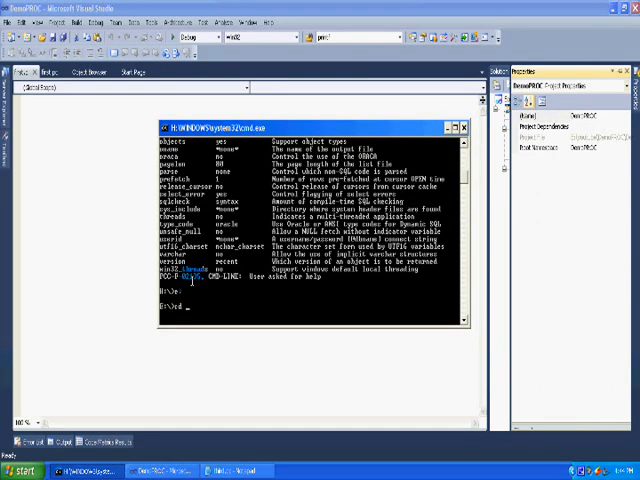
pyautogui.write('youtube')
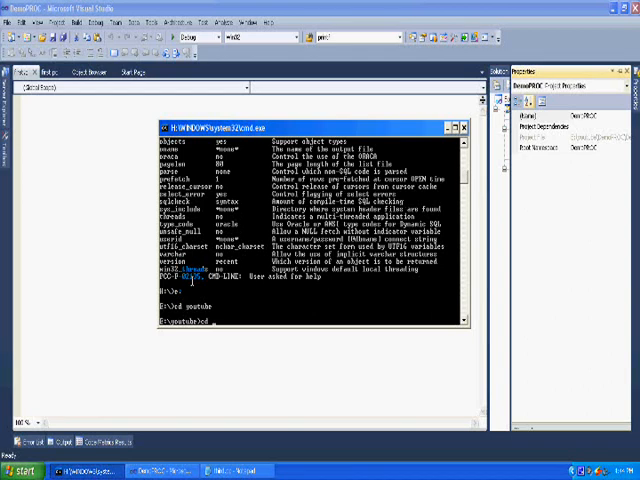
pyautogui.write('d')
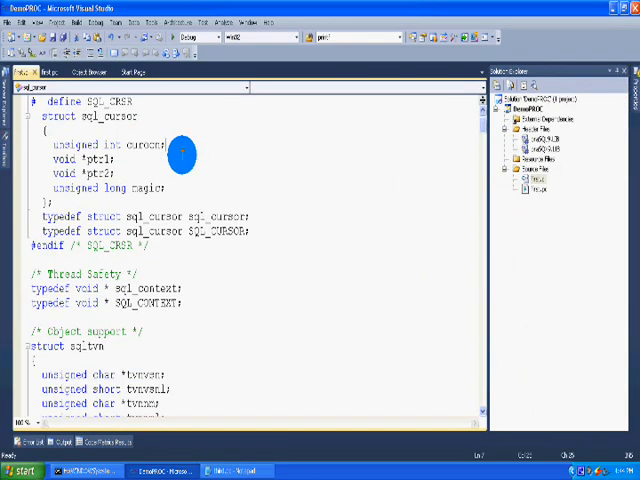
# - Scroll through the generated first.c source down to its closing getch() lines
pyautogui.scroll(-3)
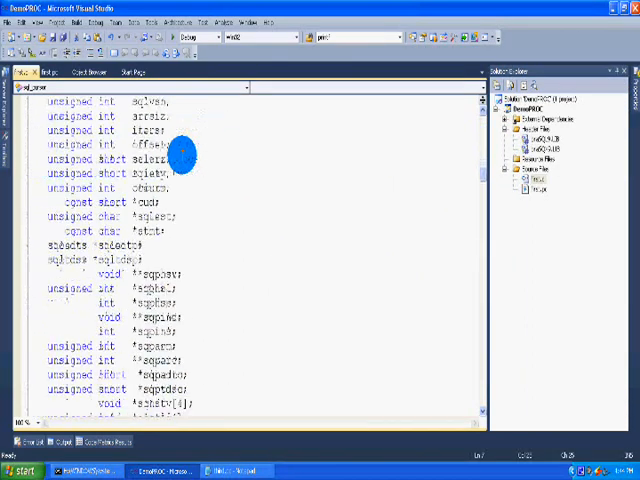
pyautogui.scroll(3)
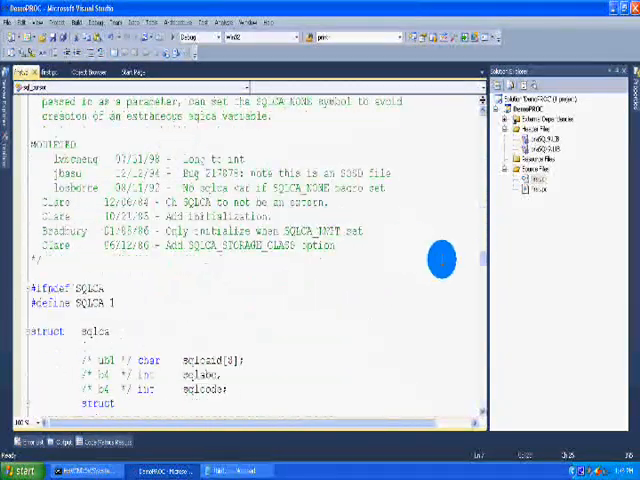
pyautogui.scroll(-3)
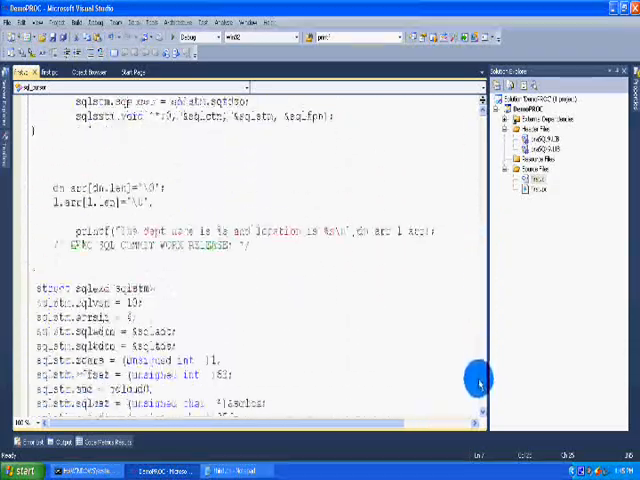
pyautogui.scroll(3)
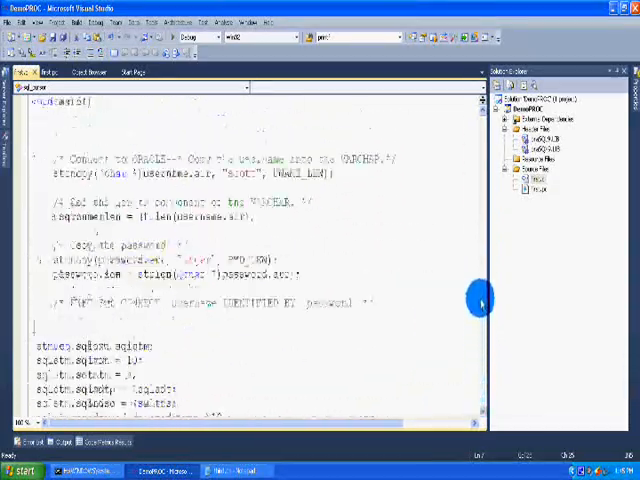
pyautogui.scroll(3)
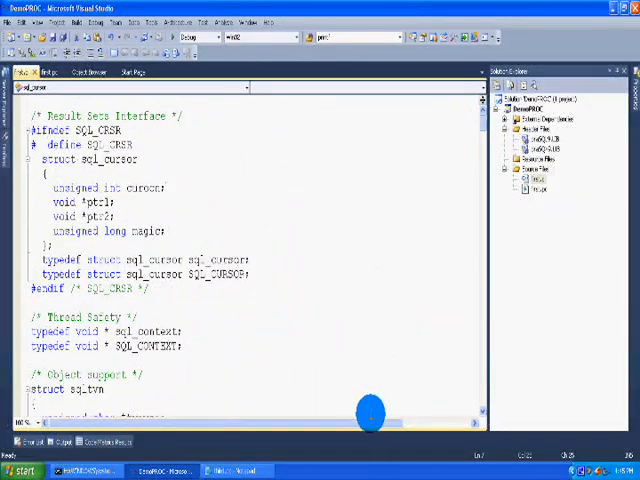
pyautogui.scroll(-3)
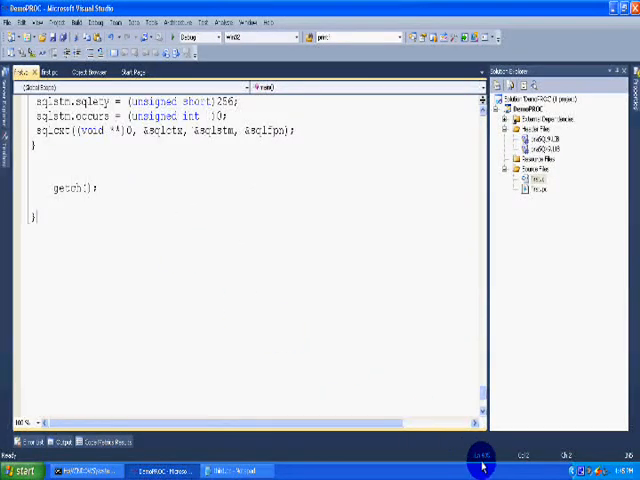
pyautogui.moveTo(296, 246)
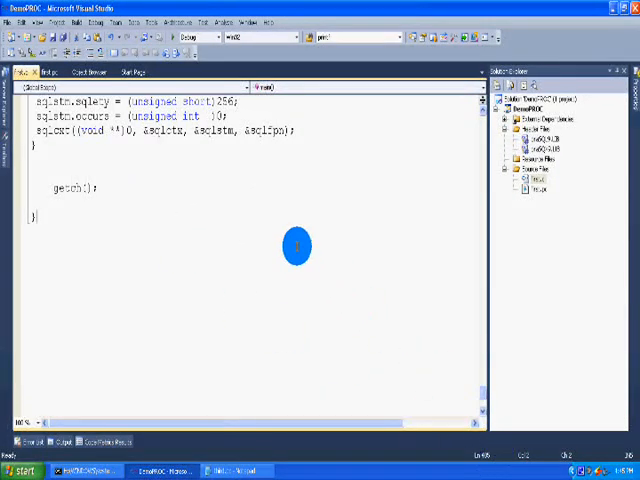
pyautogui.moveTo(228, 324)
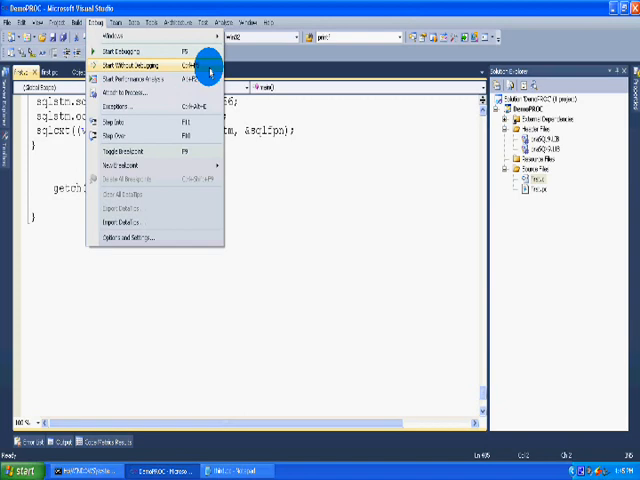
# - Start Without Debugging, rebuild the project, then launch Oracle SQL Developer from the desktop
pyautogui.click(132, 68)
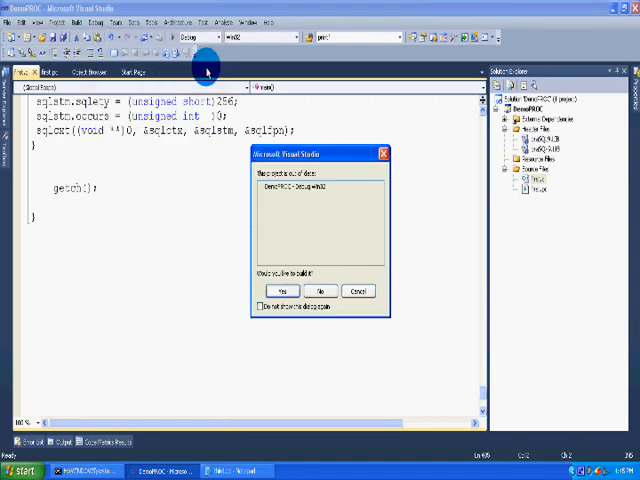
pyautogui.click(284, 290)
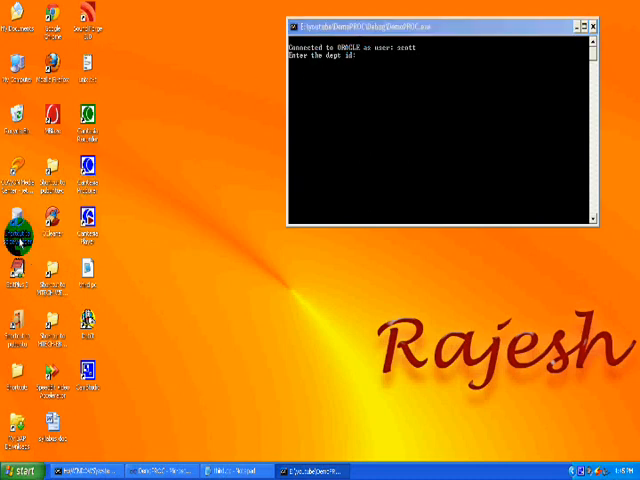
pyautogui.doubleClick(18, 224)
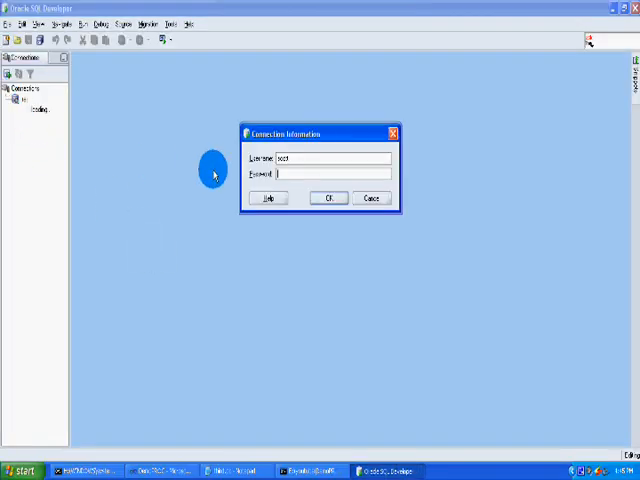
# - Log in to the SQL Developer connection and display the DEPT table's rows
pyautogui.click(328, 196)
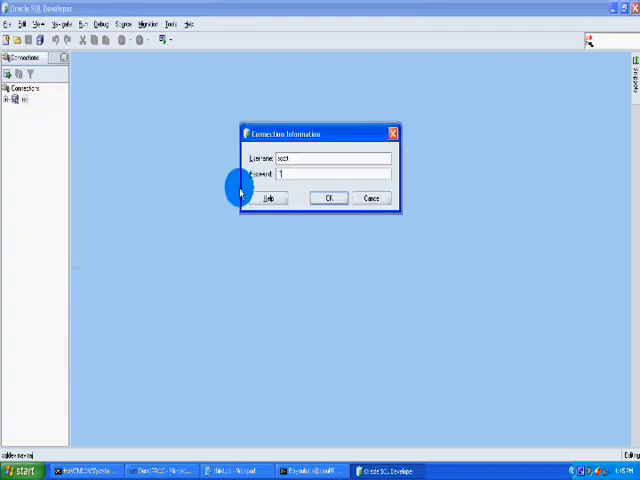
pyautogui.click(328, 196)
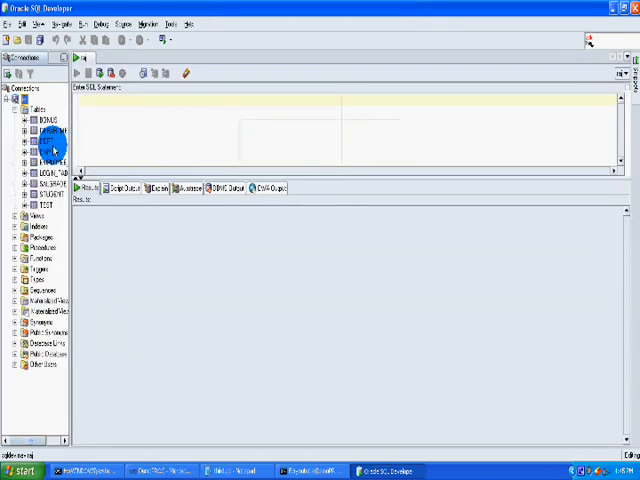
pyautogui.doubleClick(40, 132)
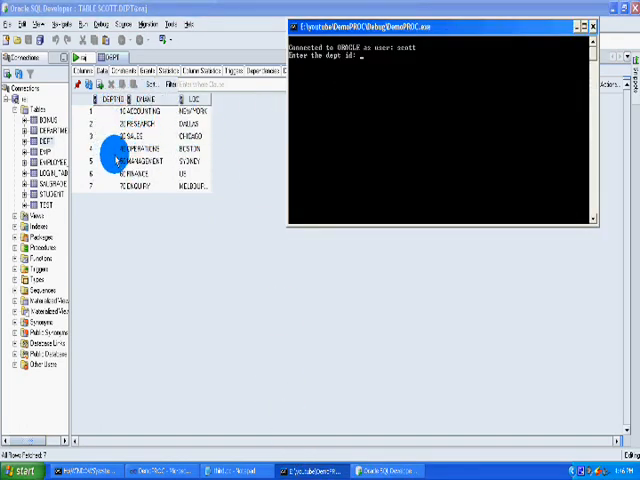
pyautogui.moveTo(218, 182)
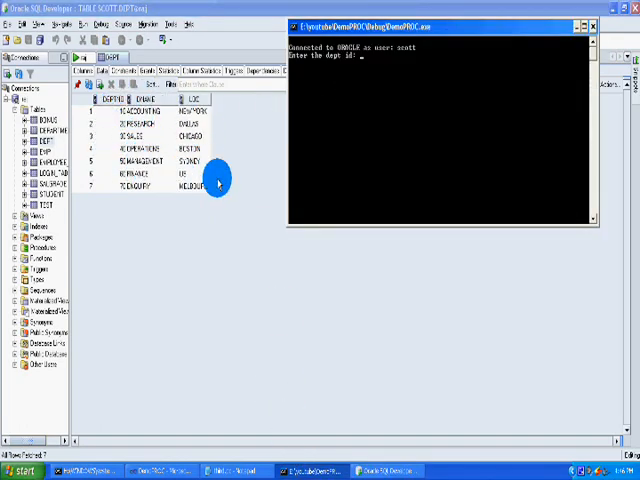
pyautogui.moveTo(288, 216)
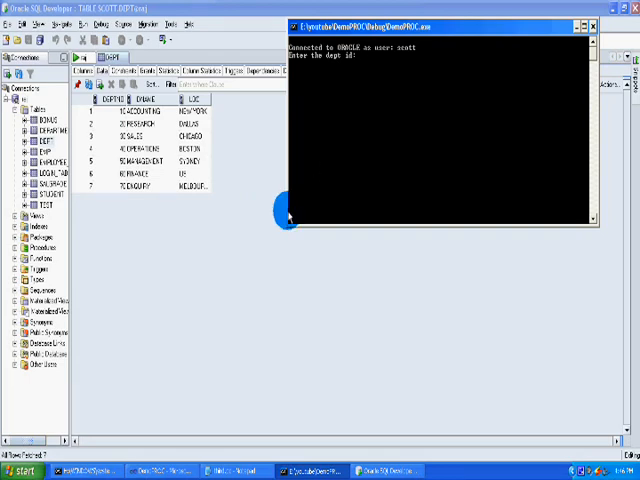
# - Enter department number 60 at the console prompt while DEPT rows show in SQL Developer
pyautogui.write('60')
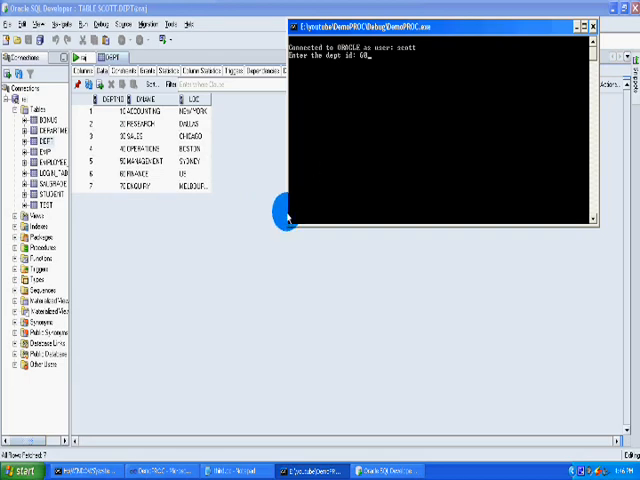